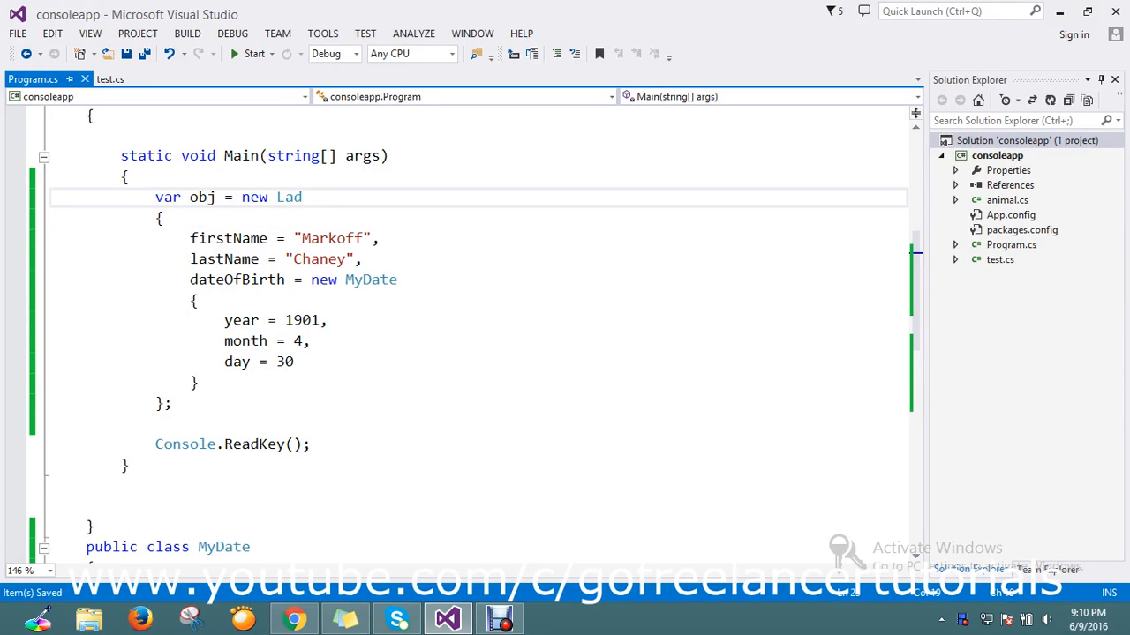
# Step: Review the Lad type and where lastName is used in Main
pyautogui.doubleClick(202, 196)
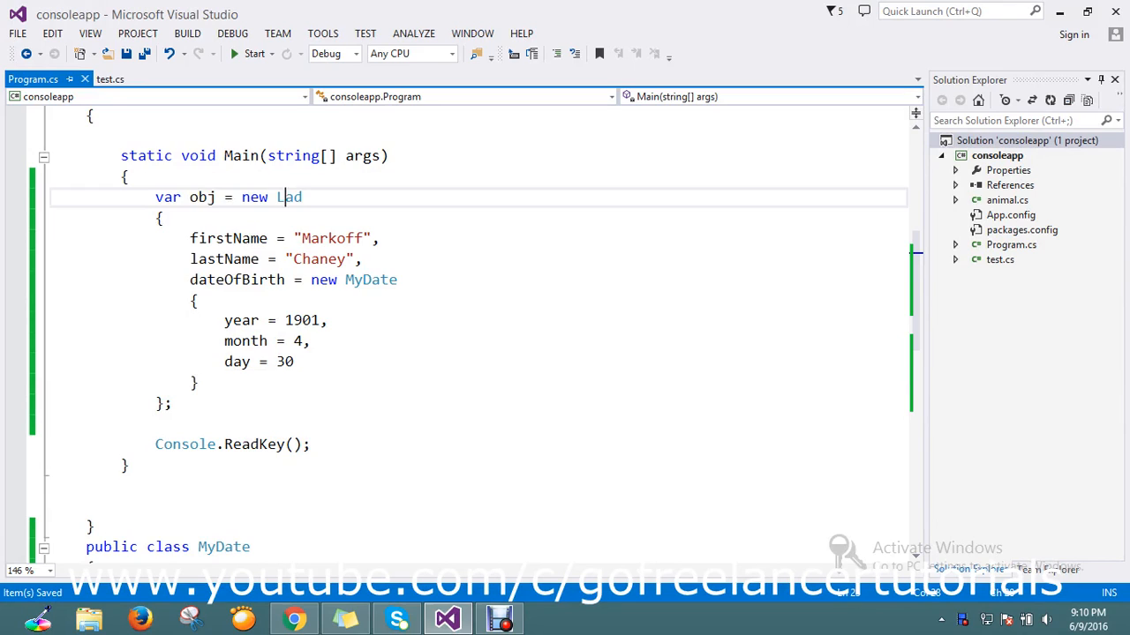
pyautogui.scroll(-3)
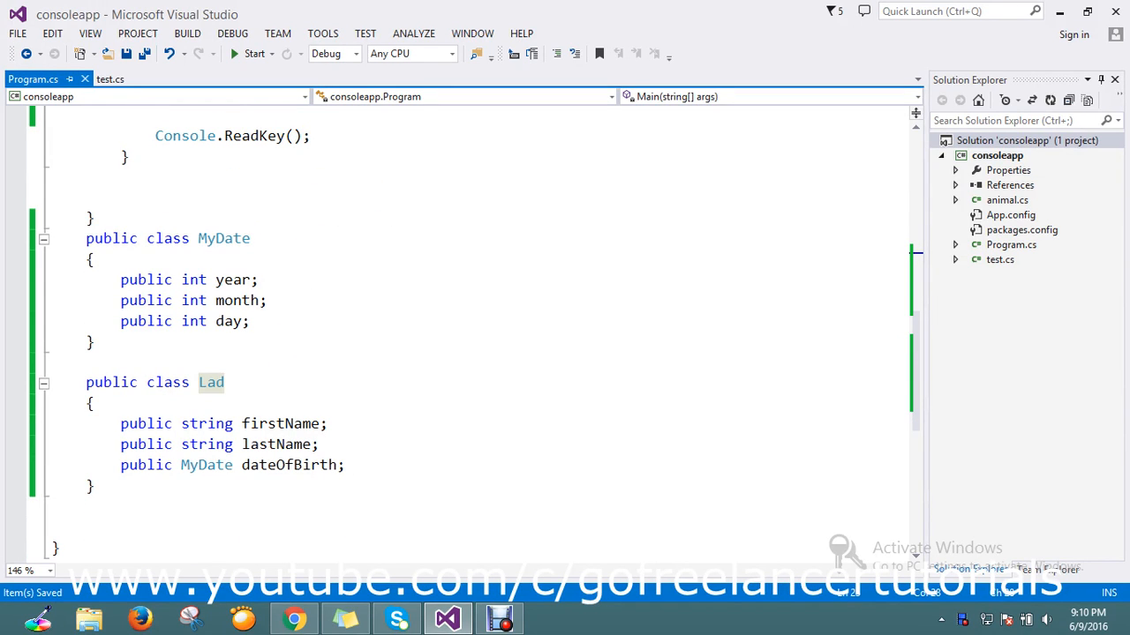
pyautogui.click(219, 382)
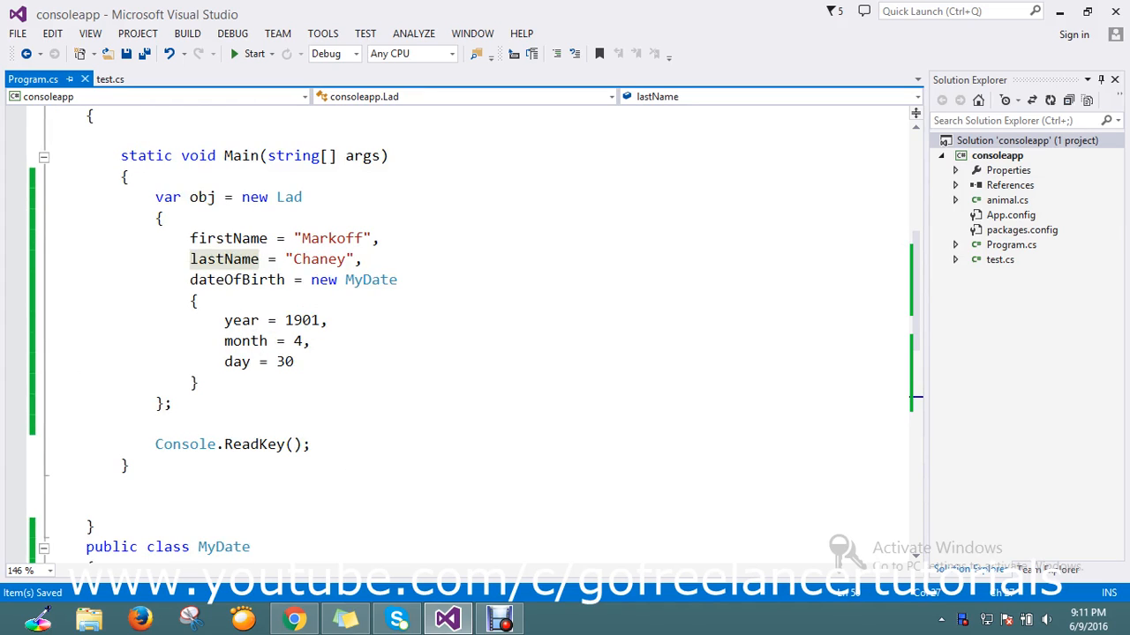
pyautogui.scroll(-3)
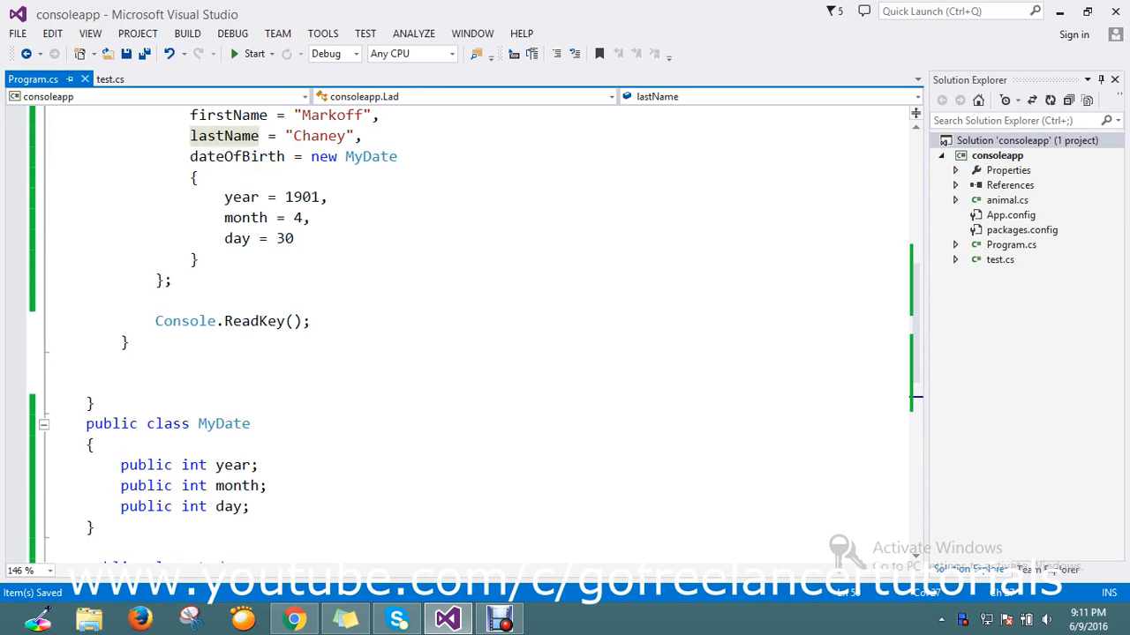
pyautogui.moveTo(120, 464); pyautogui.dragTo(251, 506)
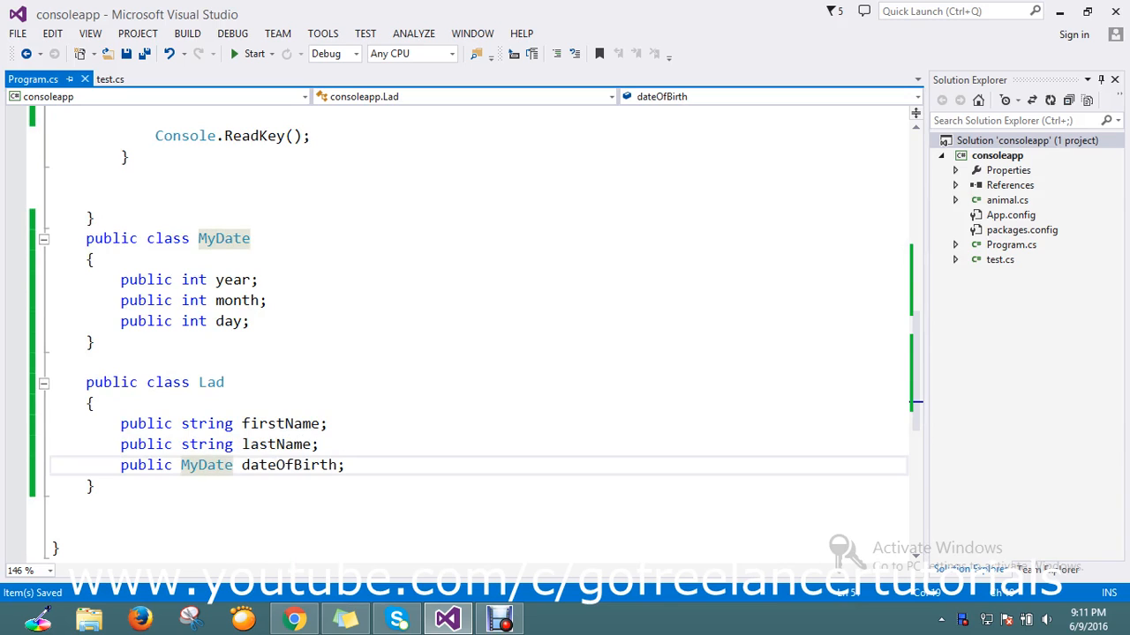
pyautogui.scroll(-3)
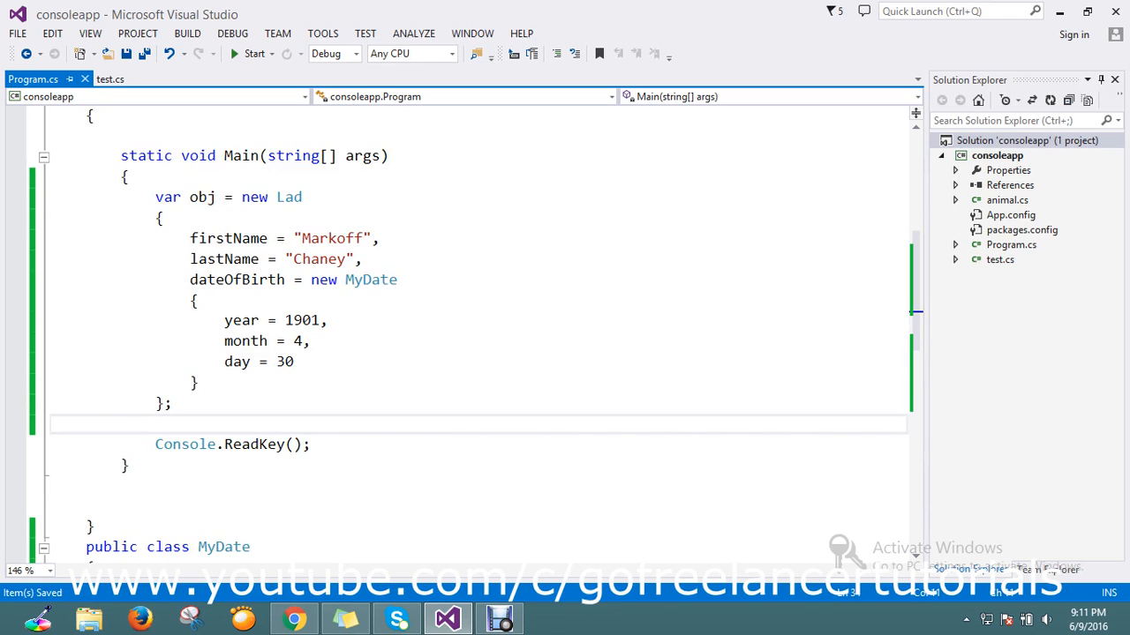
# Step: Add 'var json = new JavaScriptSerializer' before Console.ReadKey and open Reference Manager from its fixes
pyautogui.click(138, 423)
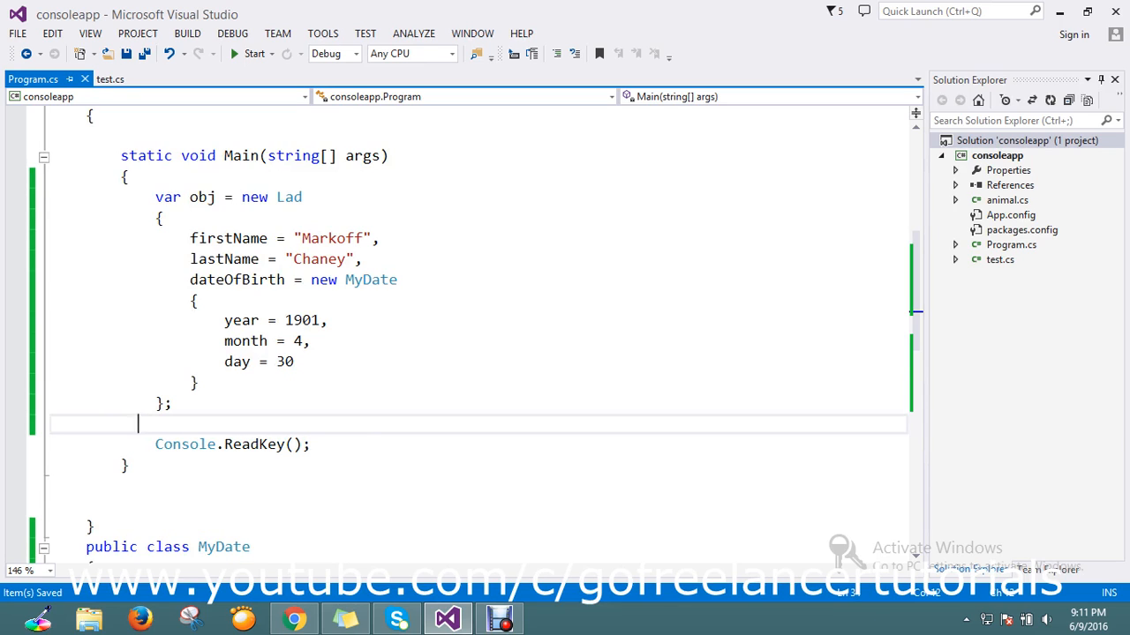
pyautogui.write('var')
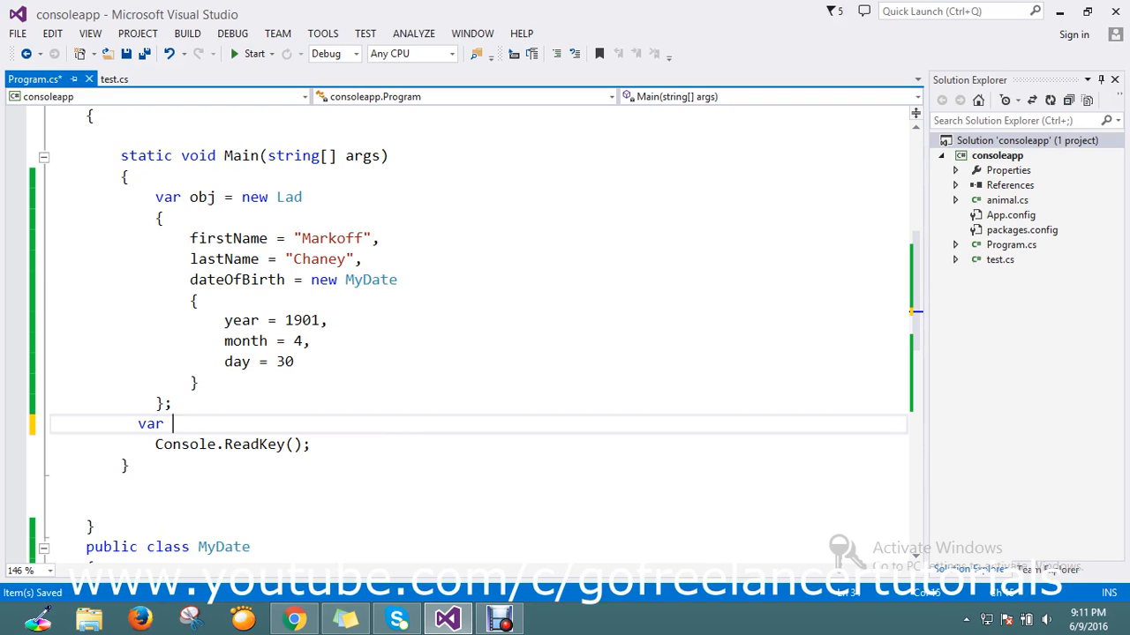
pyautogui.write('jso')
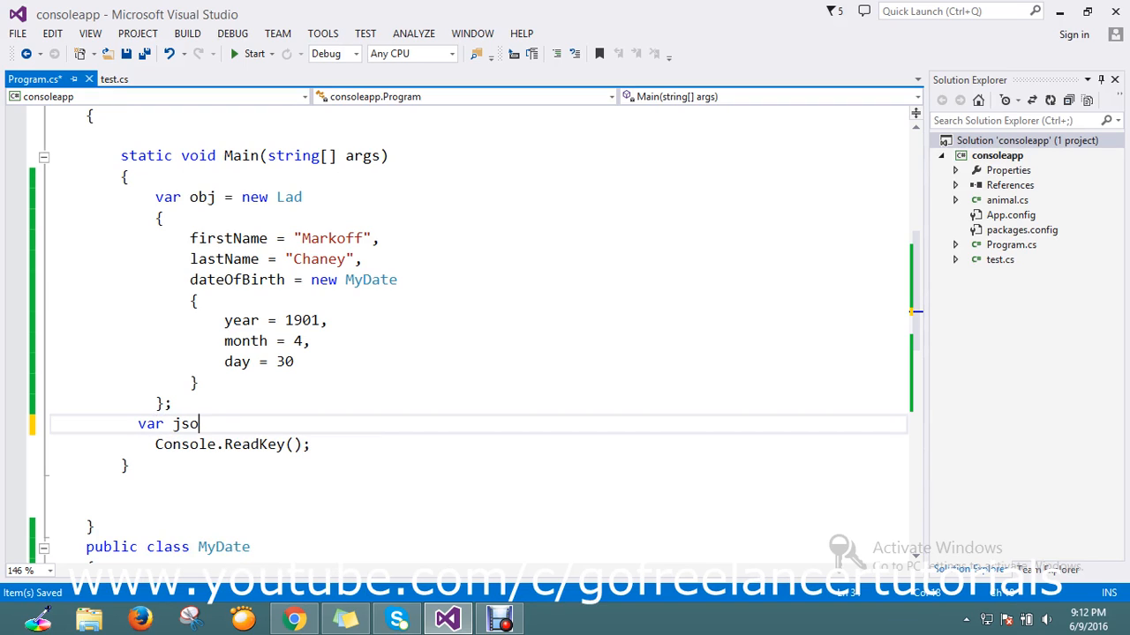
pyautogui.write('n')
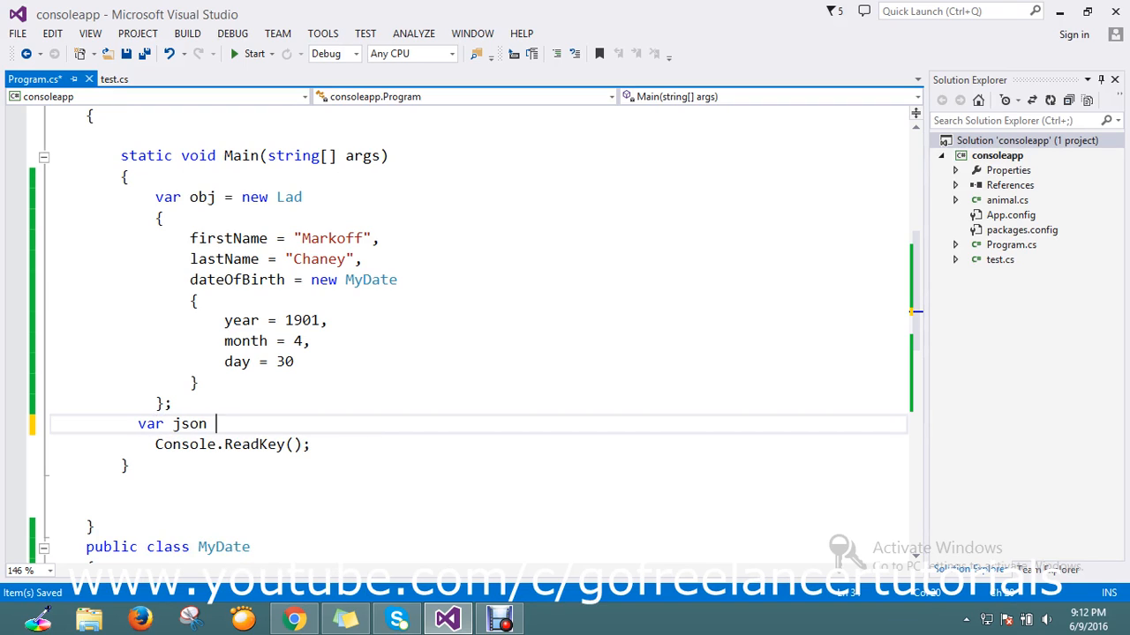
pyautogui.write('= new')
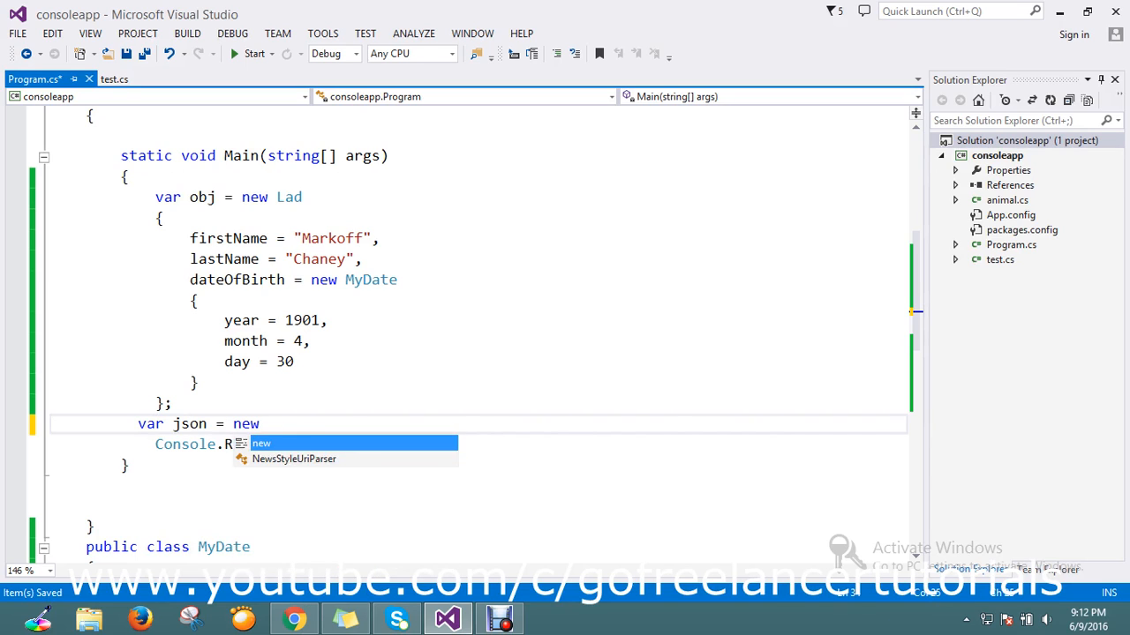
pyautogui.write('JavaScriptSerializer')
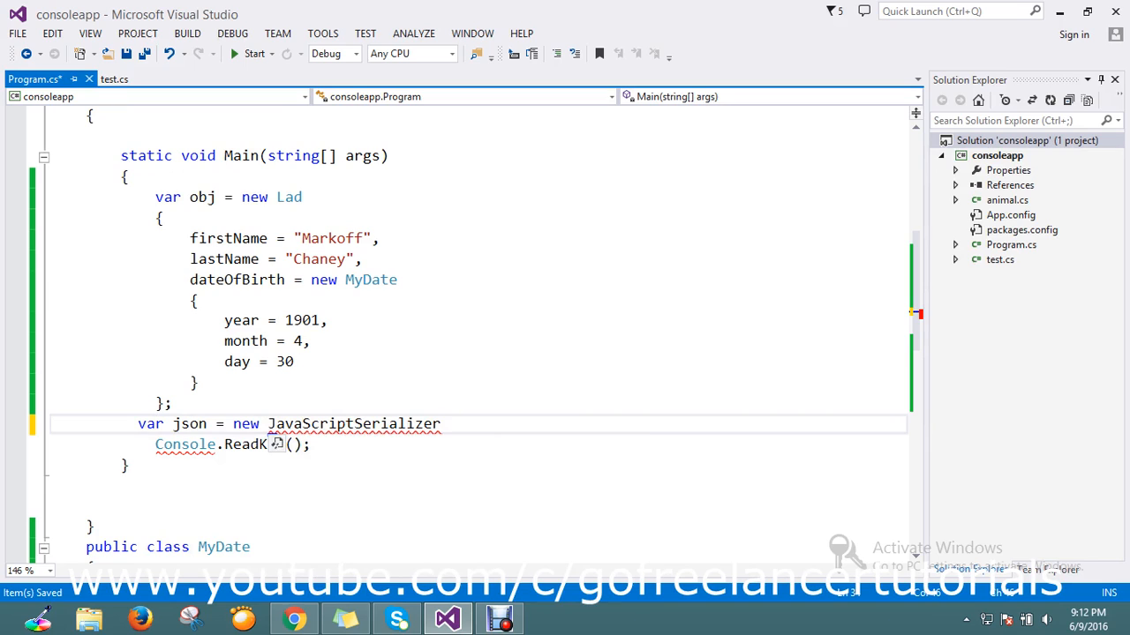
pyautogui.click(278, 444)
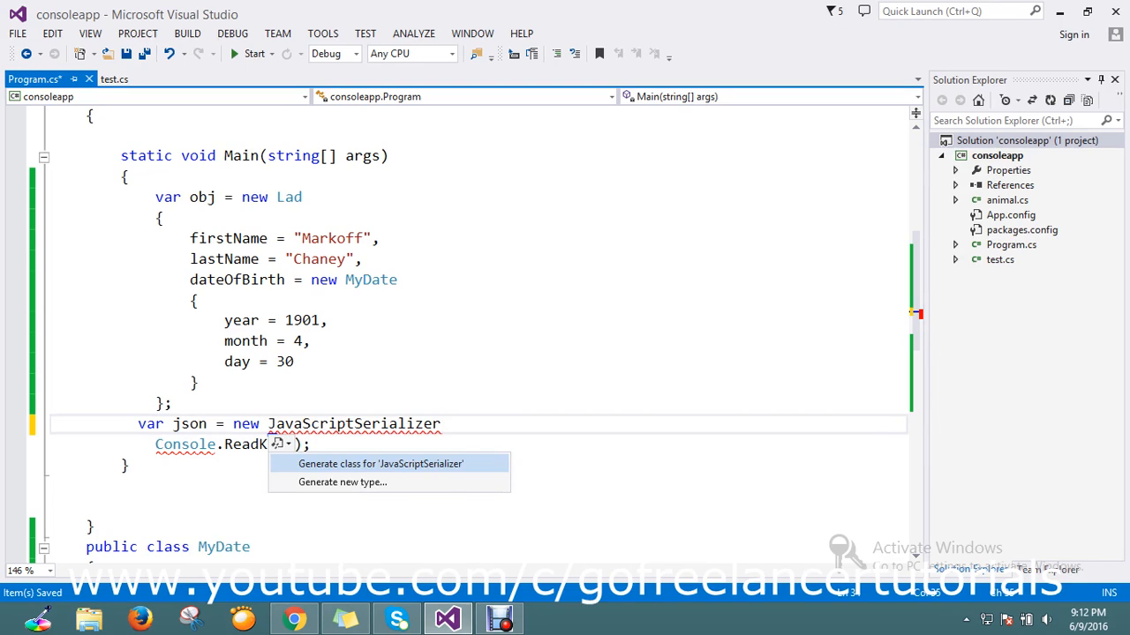
pyautogui.click(1010, 185)
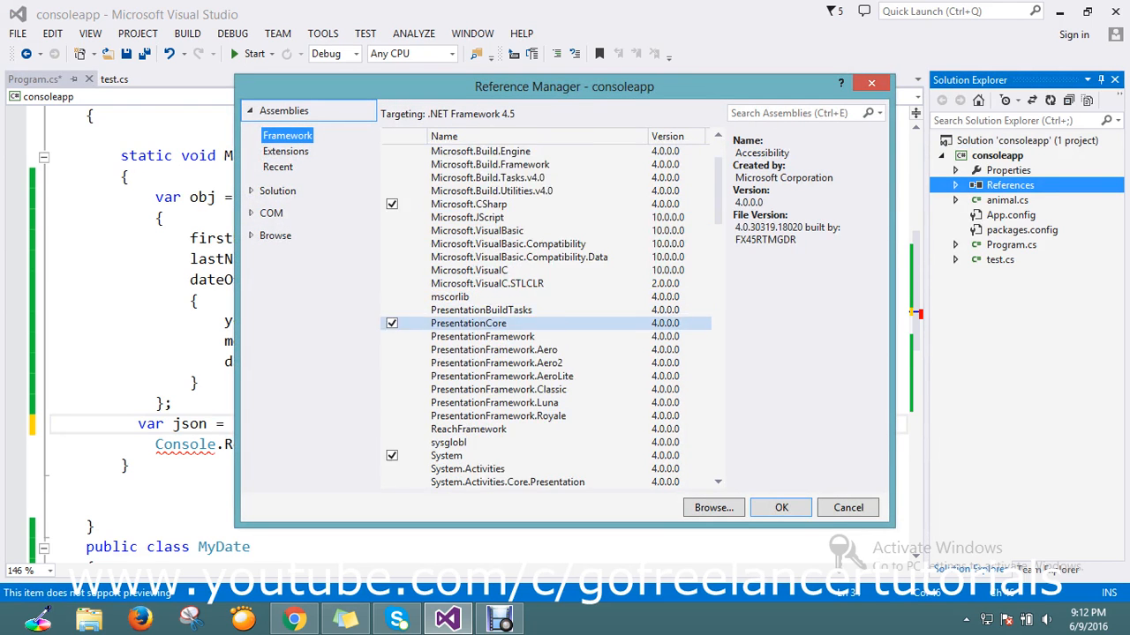
# Step: Tick System.Web under Framework assemblies, confirm with OK, and return to the code
pyautogui.scroll(-3)
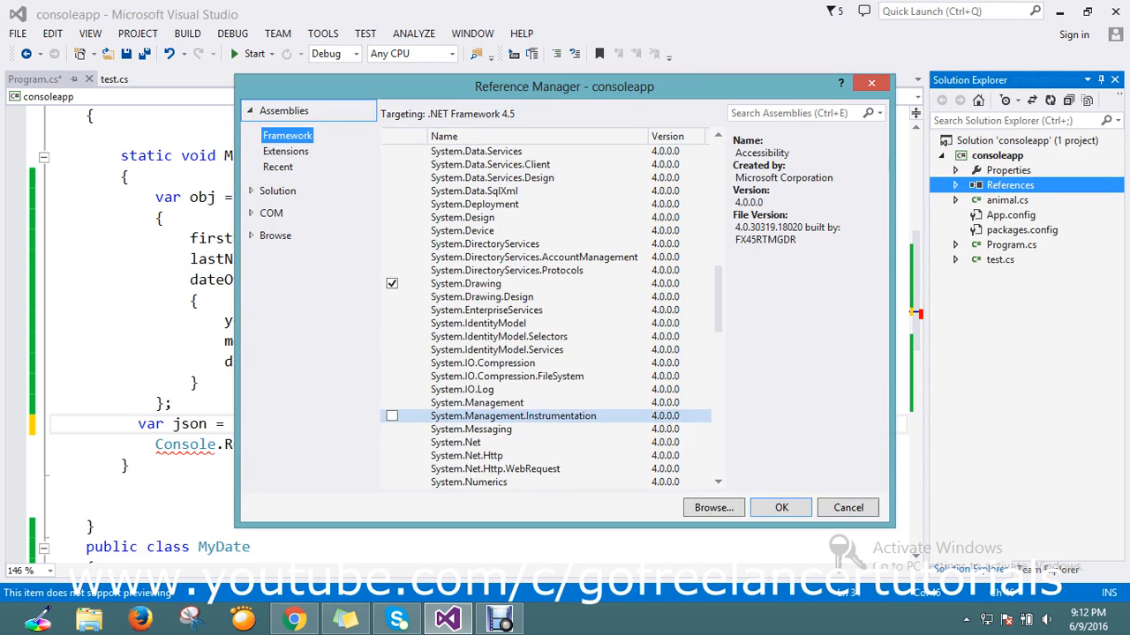
pyautogui.scroll(-3)
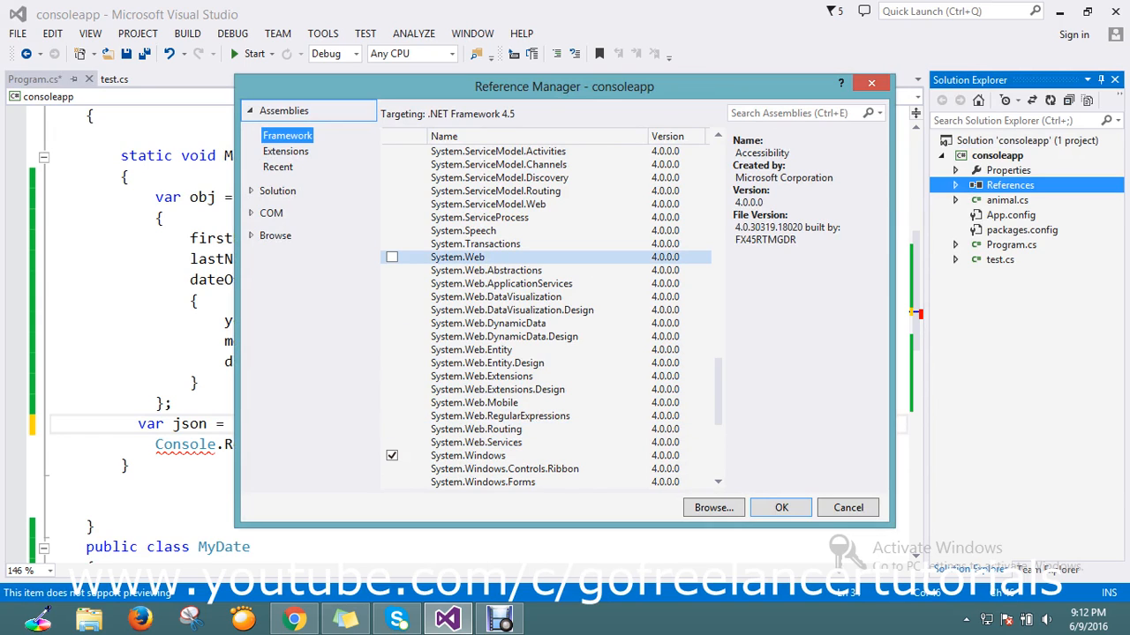
pyautogui.click(392, 257)
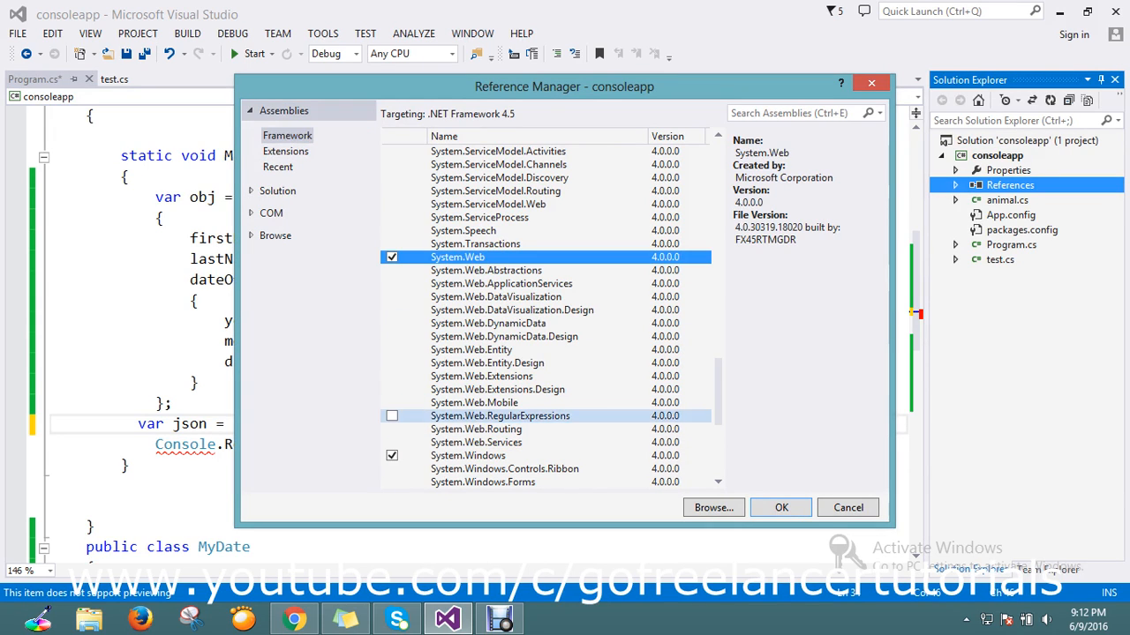
pyautogui.click(781, 507)
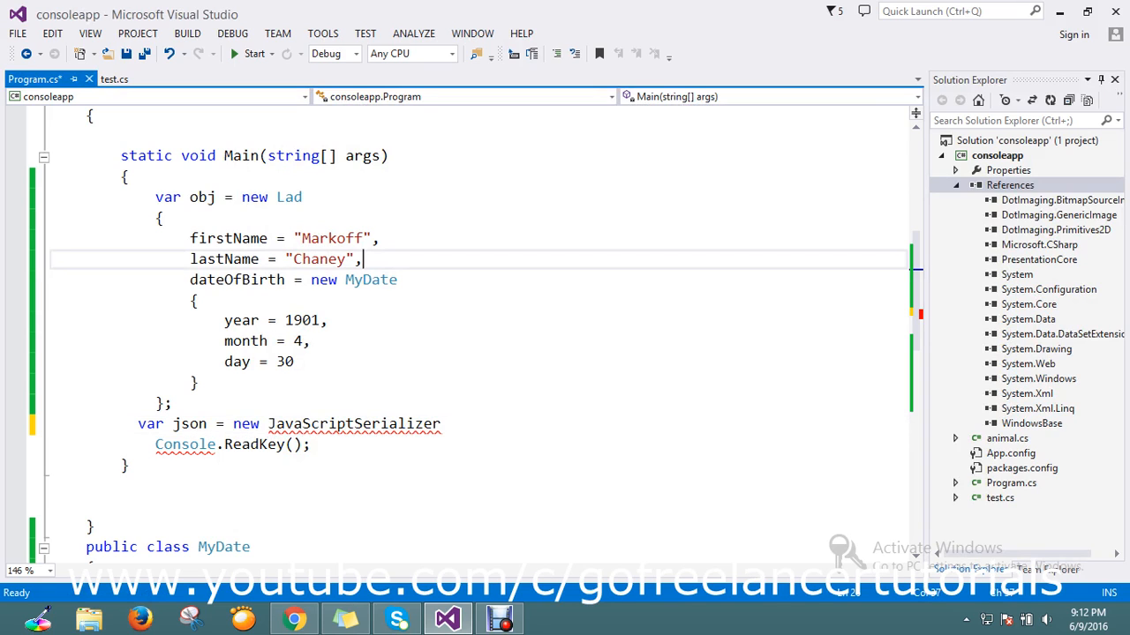
pyautogui.click(1010, 185)
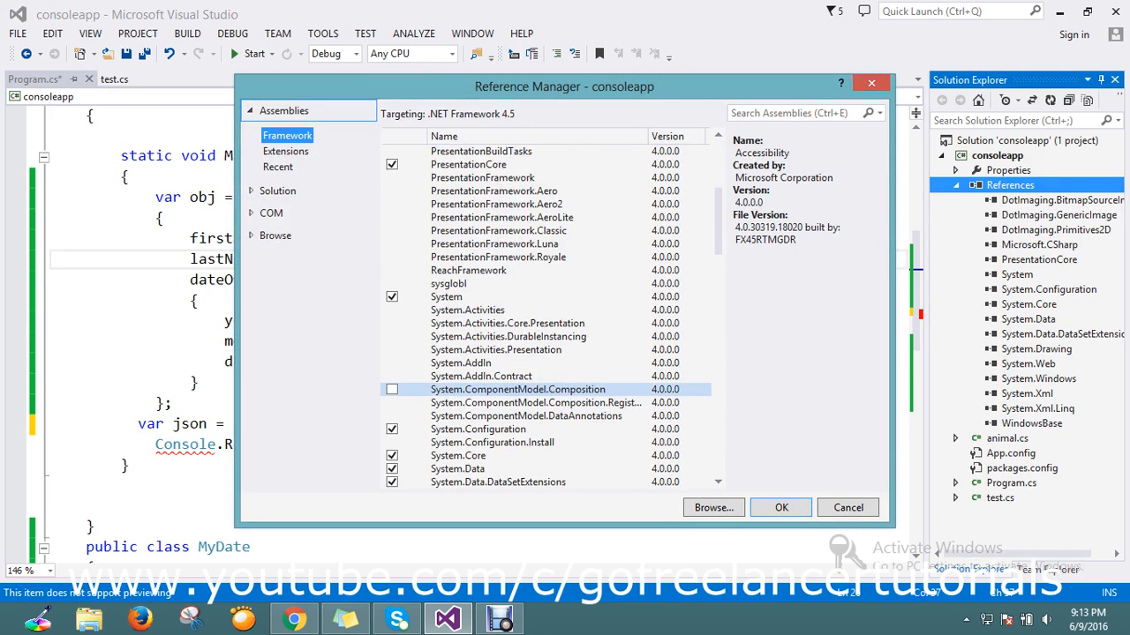
# Step: Tick System.Web.Extensions in the Framework assemblies list and confirm with OK
pyautogui.scroll(-3)
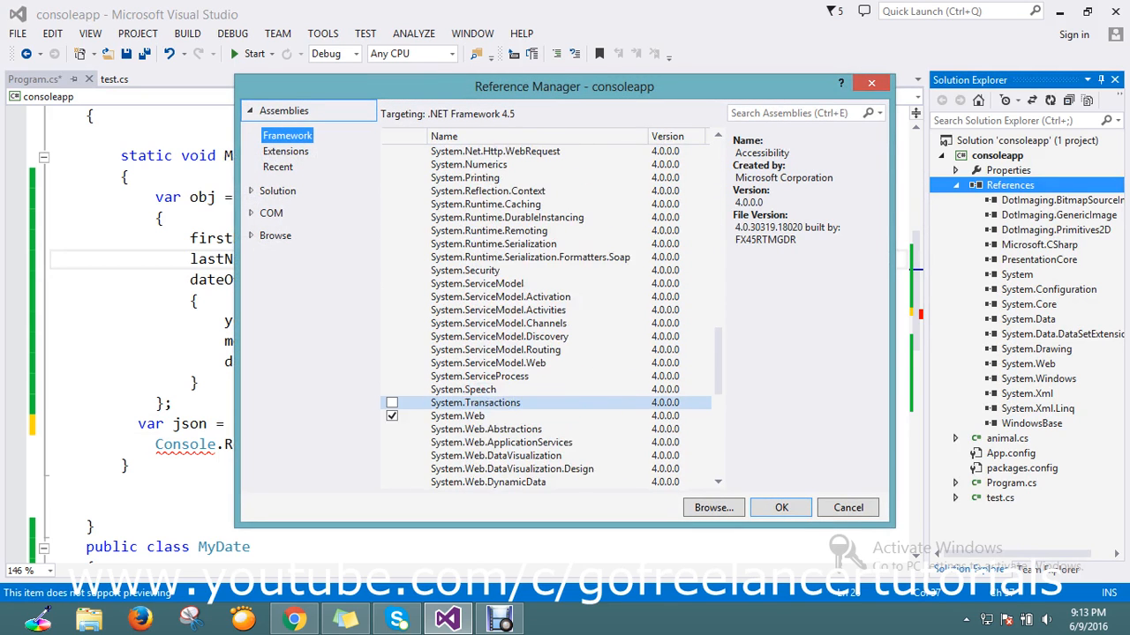
pyautogui.scroll(-3)
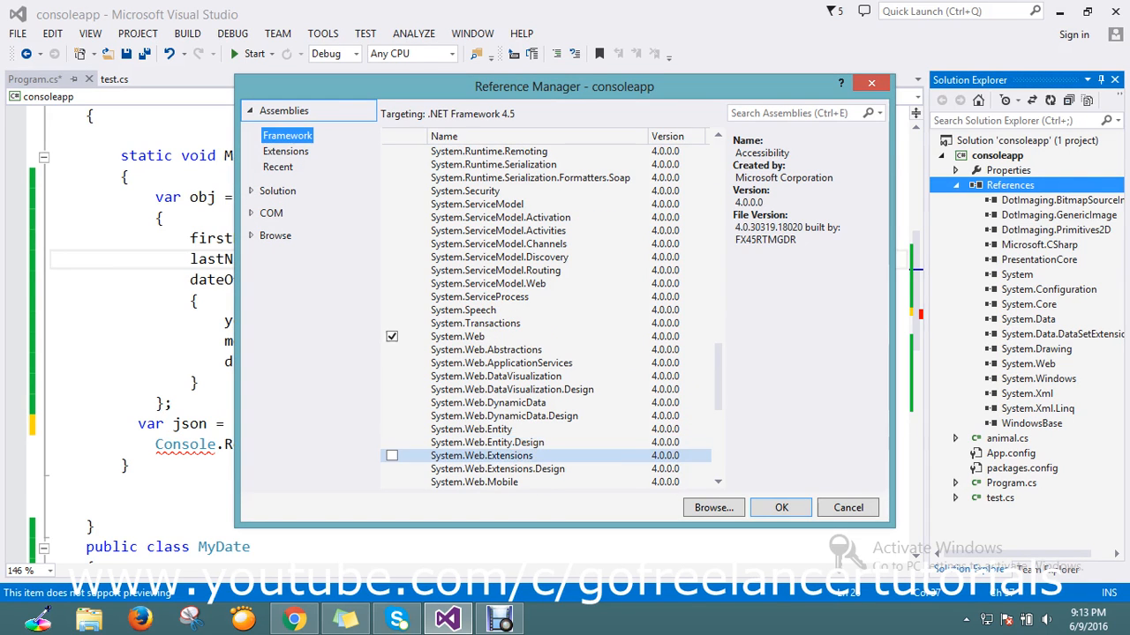
pyautogui.click(392, 456)
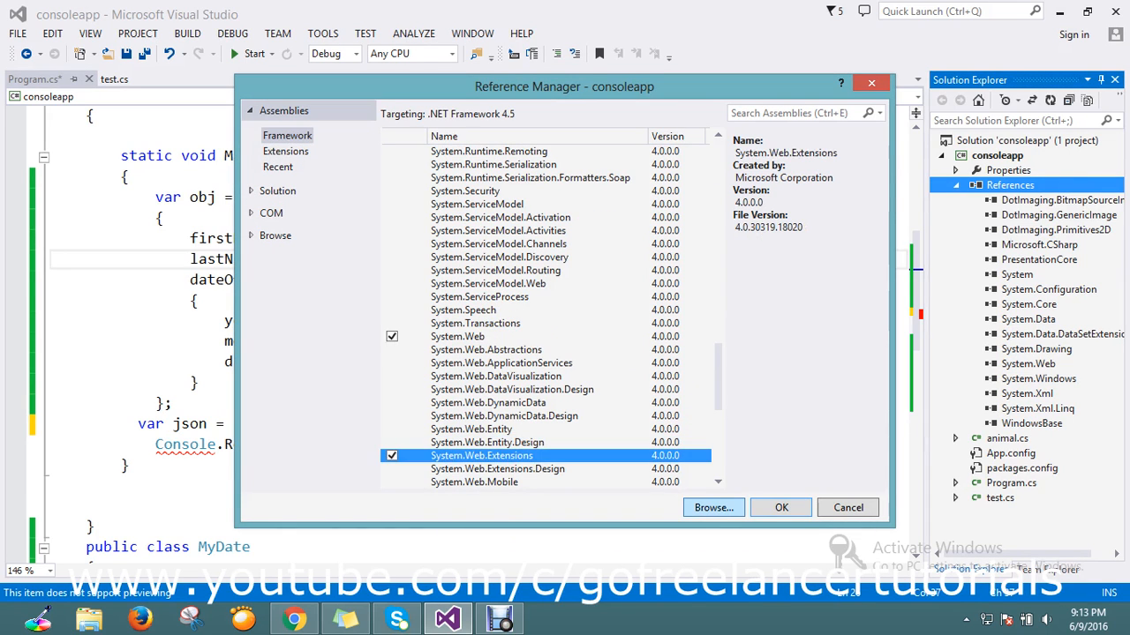
pyautogui.click(780, 507)
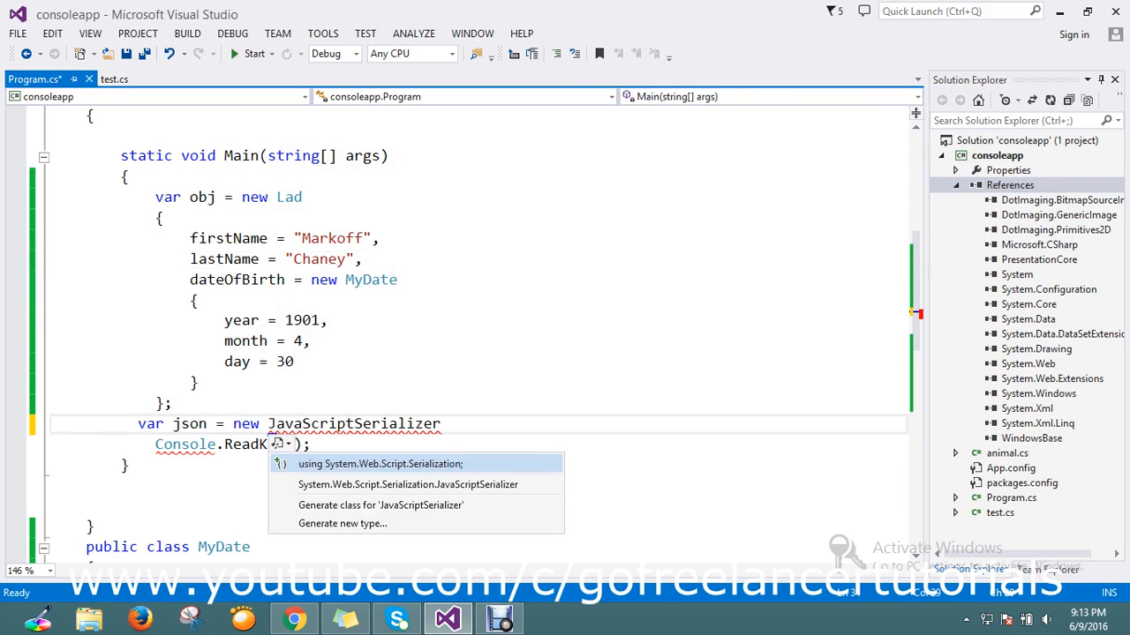
# Step: Complete the line as 'var json = new JavaScriptSerializer().Serialize(obj);' and save
pyautogui.press('Escape')
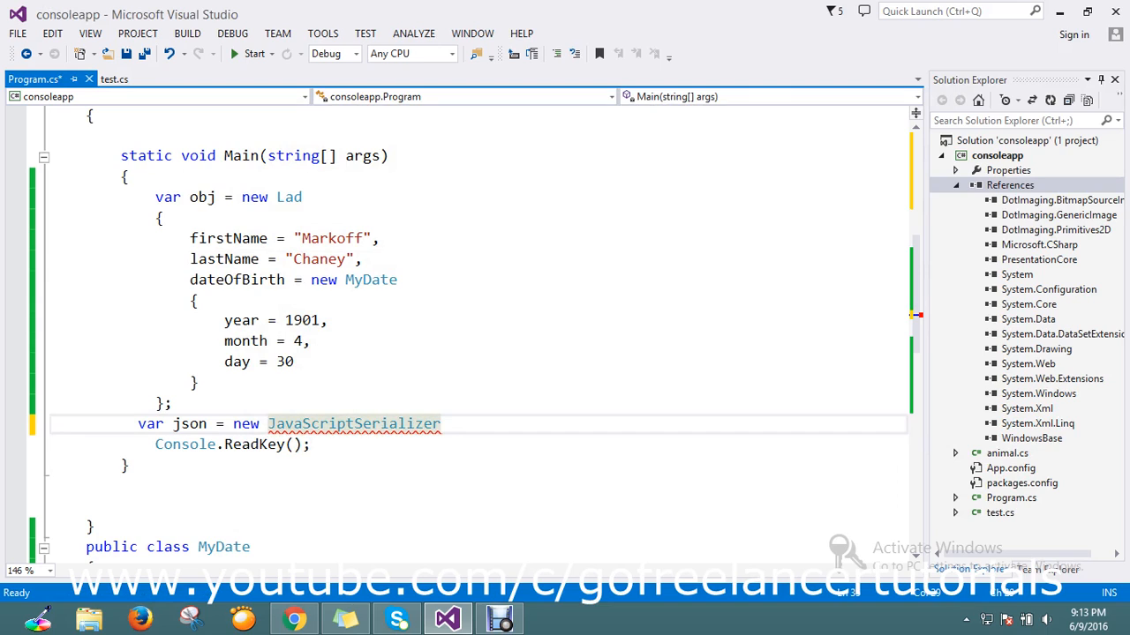
pyautogui.write('.s')
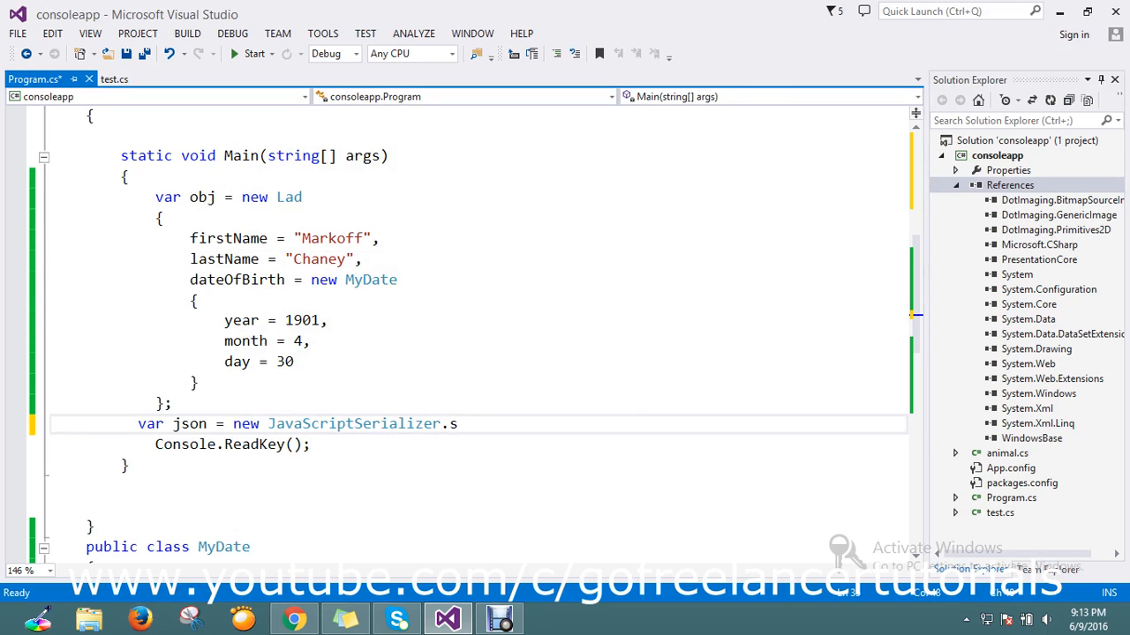
pyautogui.press('BackSpace')
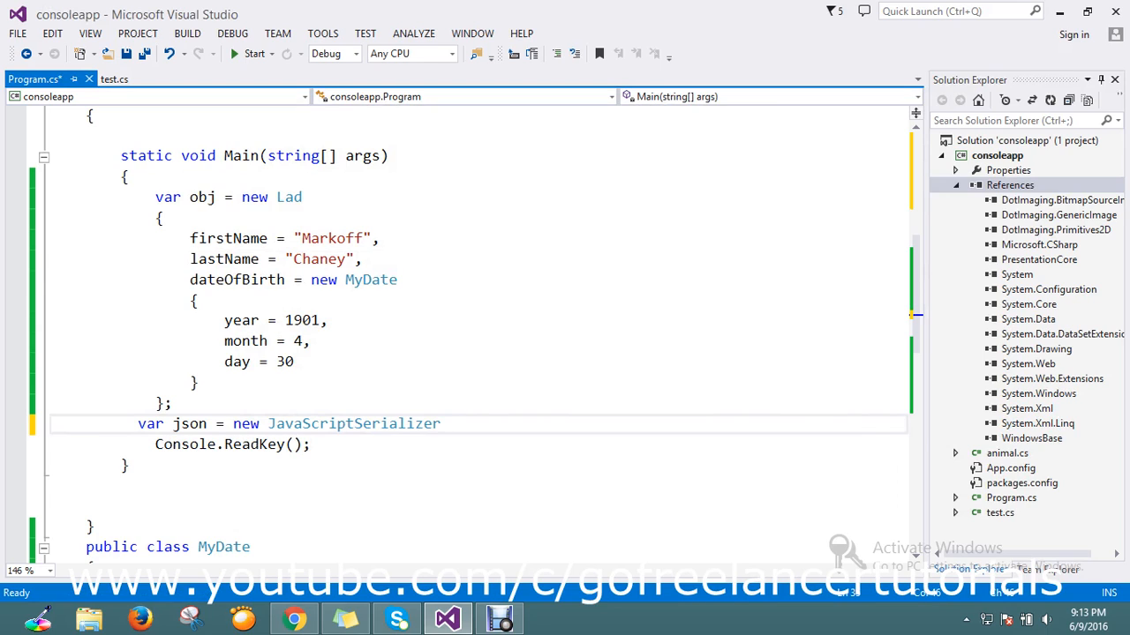
pyautogui.doubleClick(353, 423)
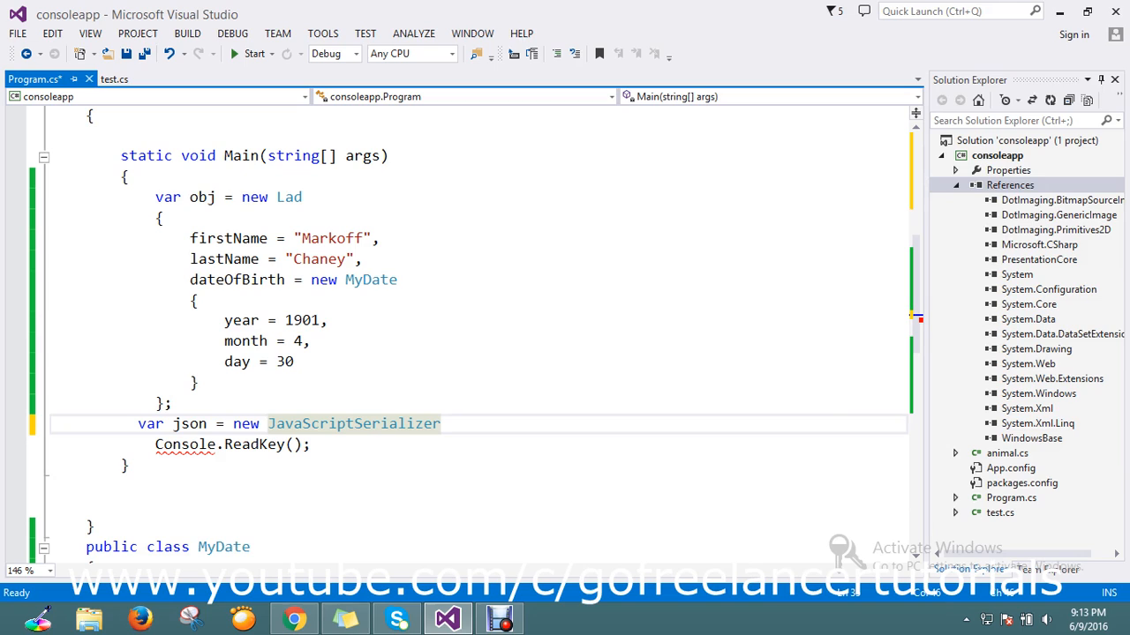
pyautogui.write('()')
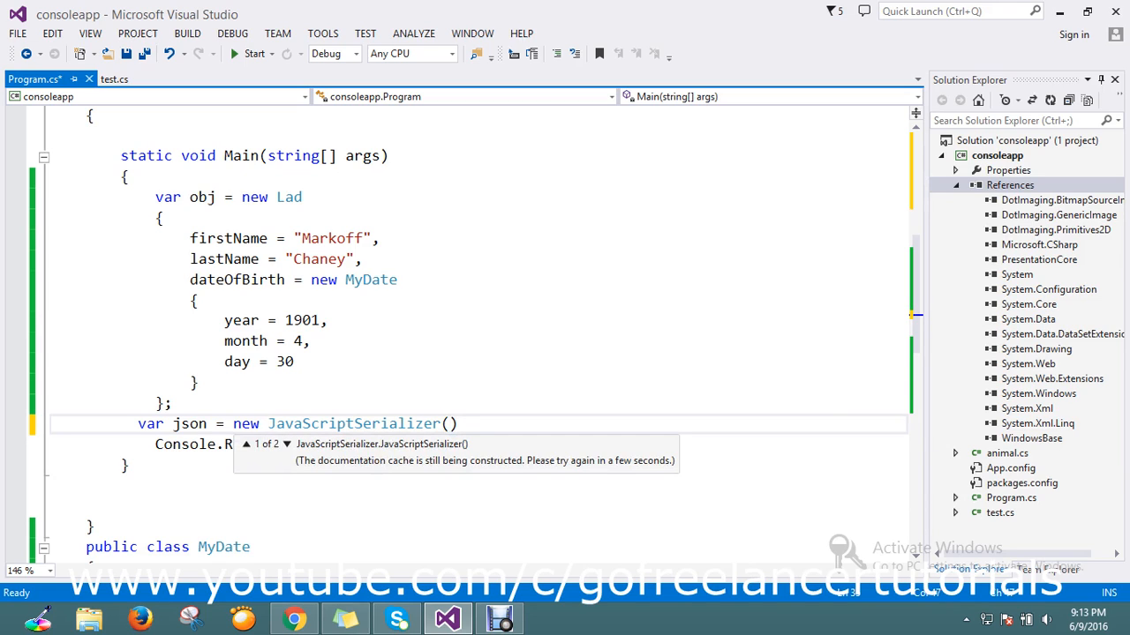
pyautogui.write('.Serialize')
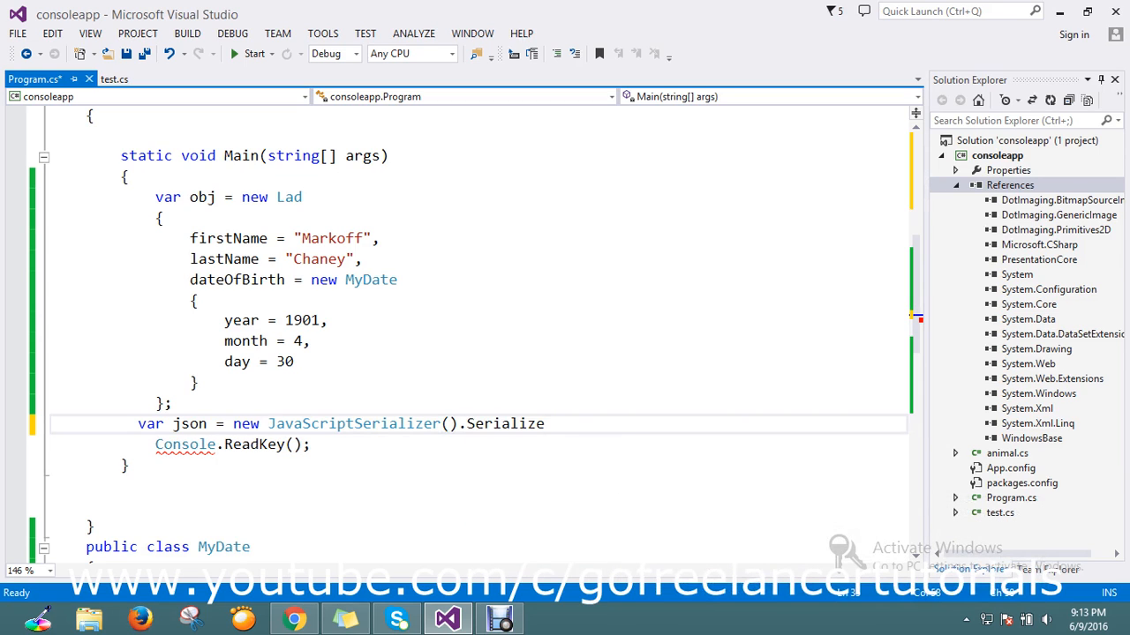
pyautogui.write('(')
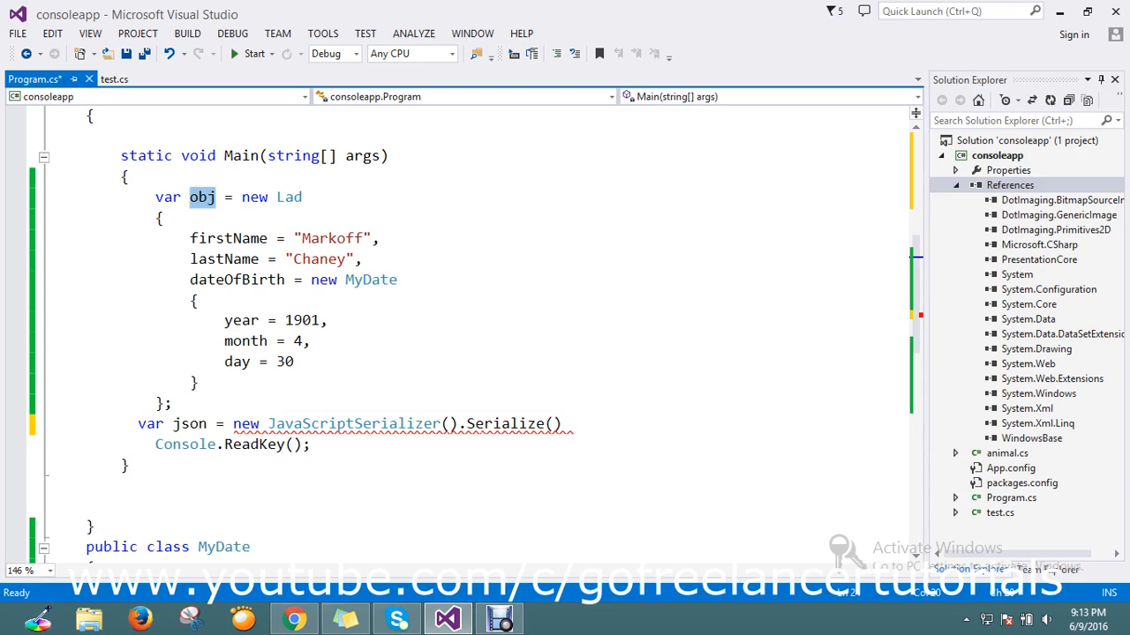
pyautogui.write('obj')
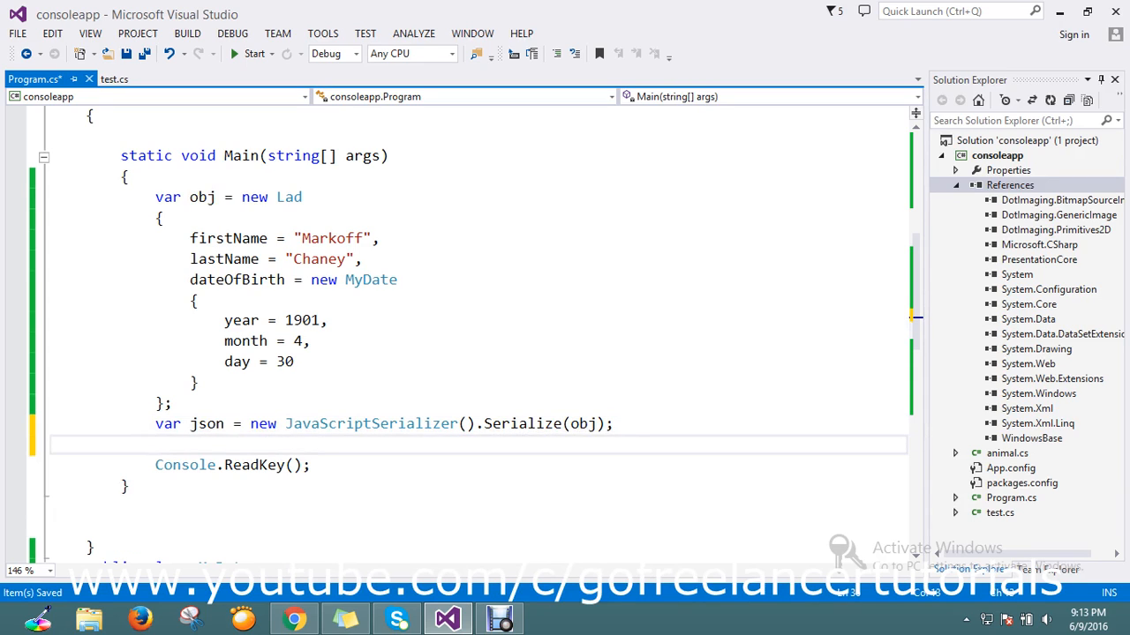
# Step: Add Console.WriteLine(json); above Console.ReadKey and start the app
pyautogui.write('co')
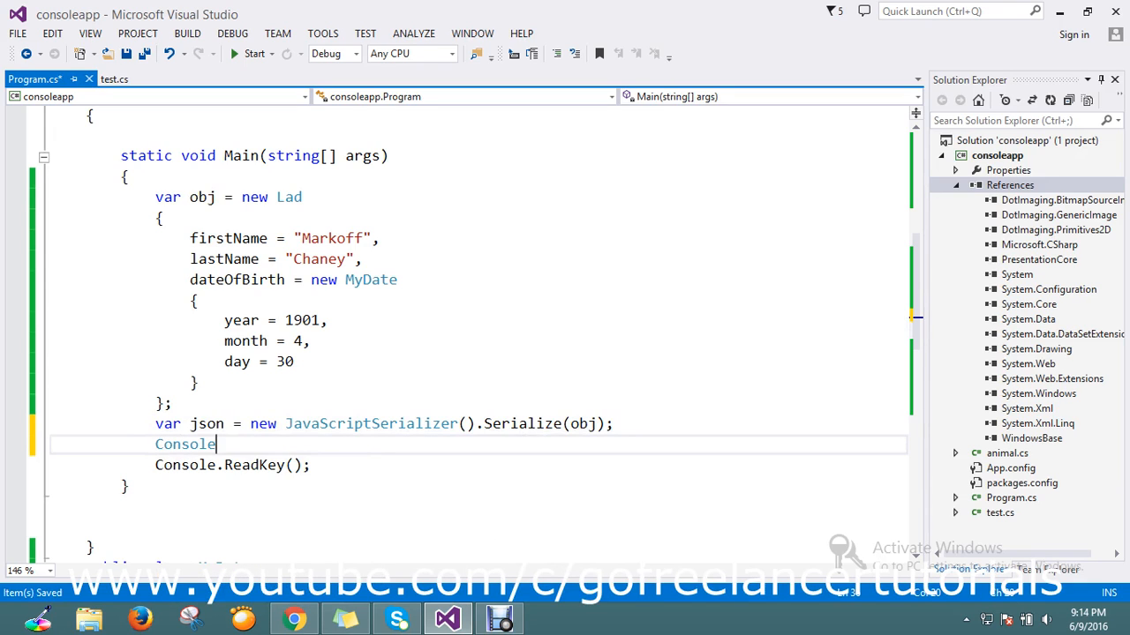
pyautogui.write('.WriteLine')
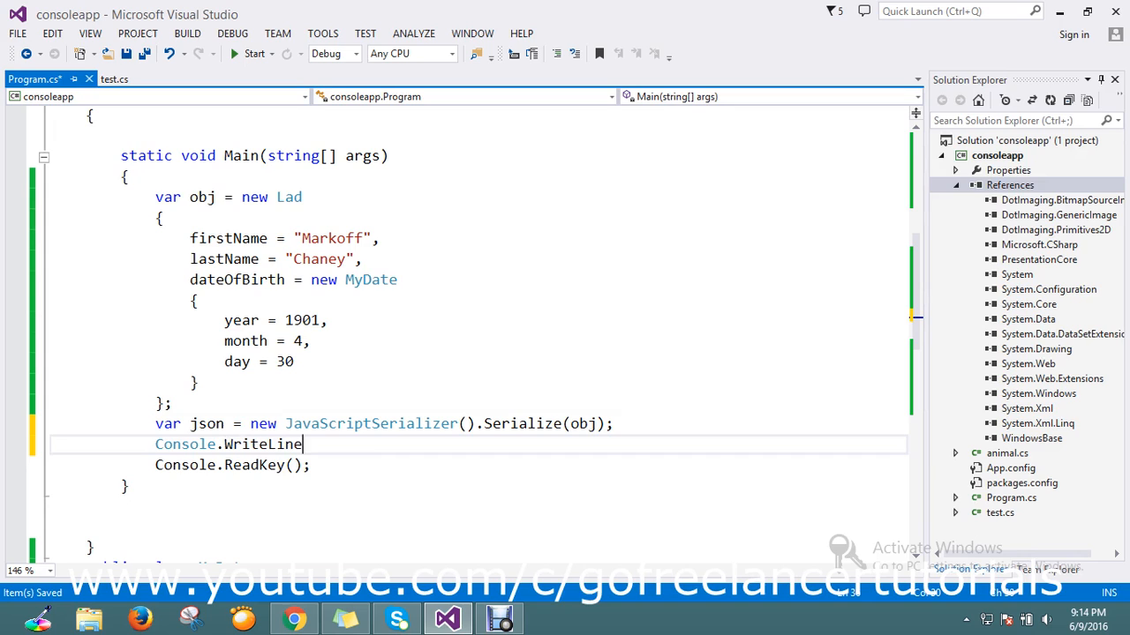
pyautogui.write('()')
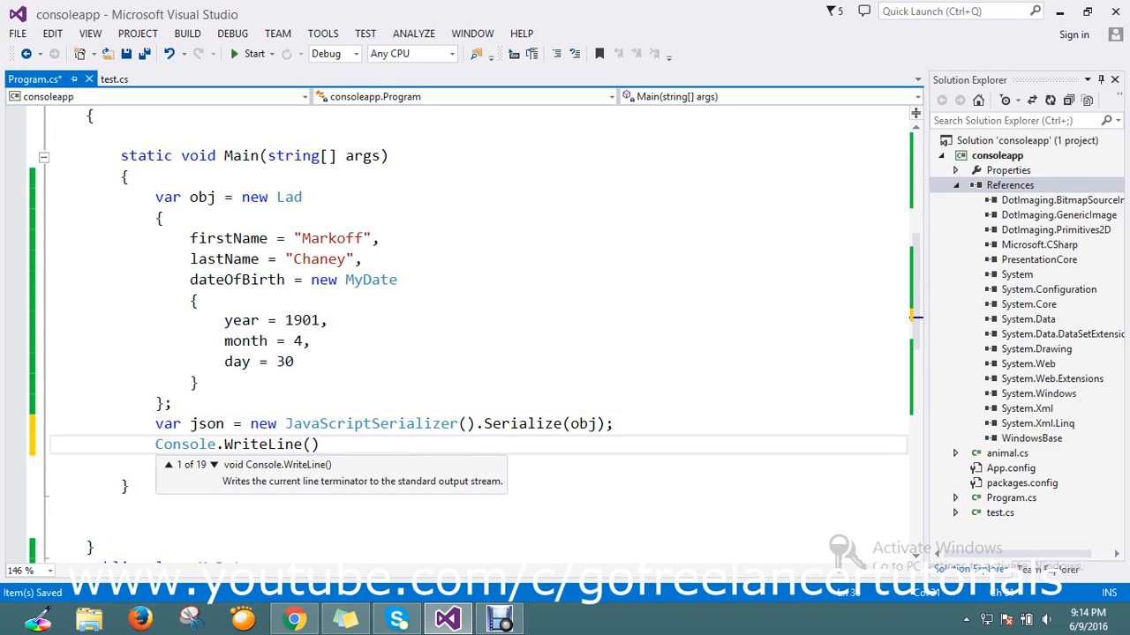
pyautogui.write('json')
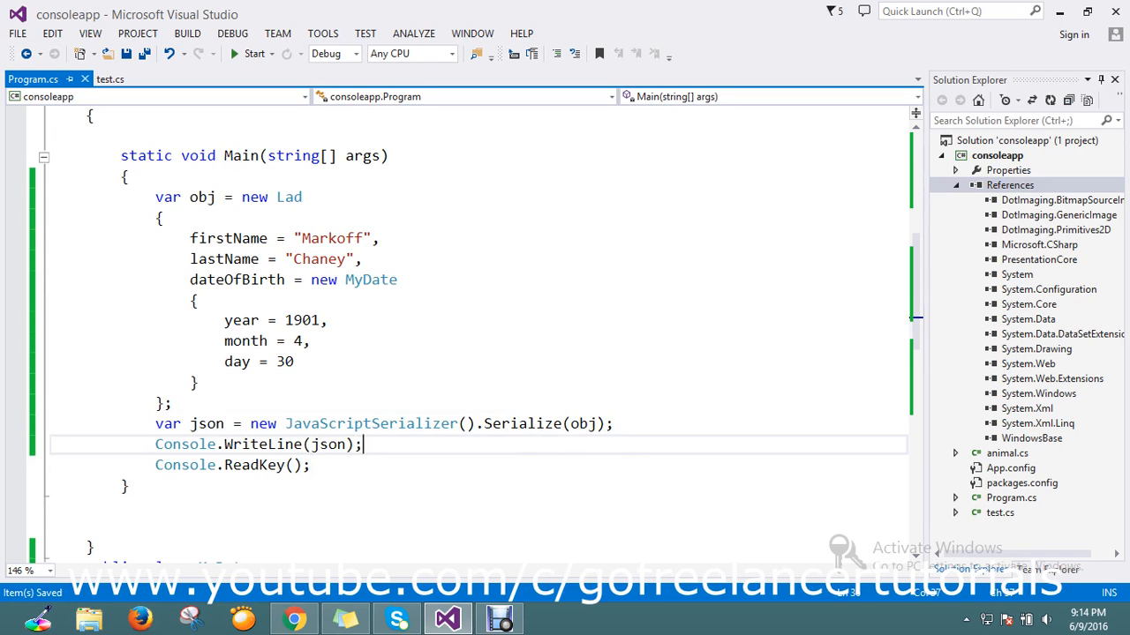
pyautogui.click(254, 54)
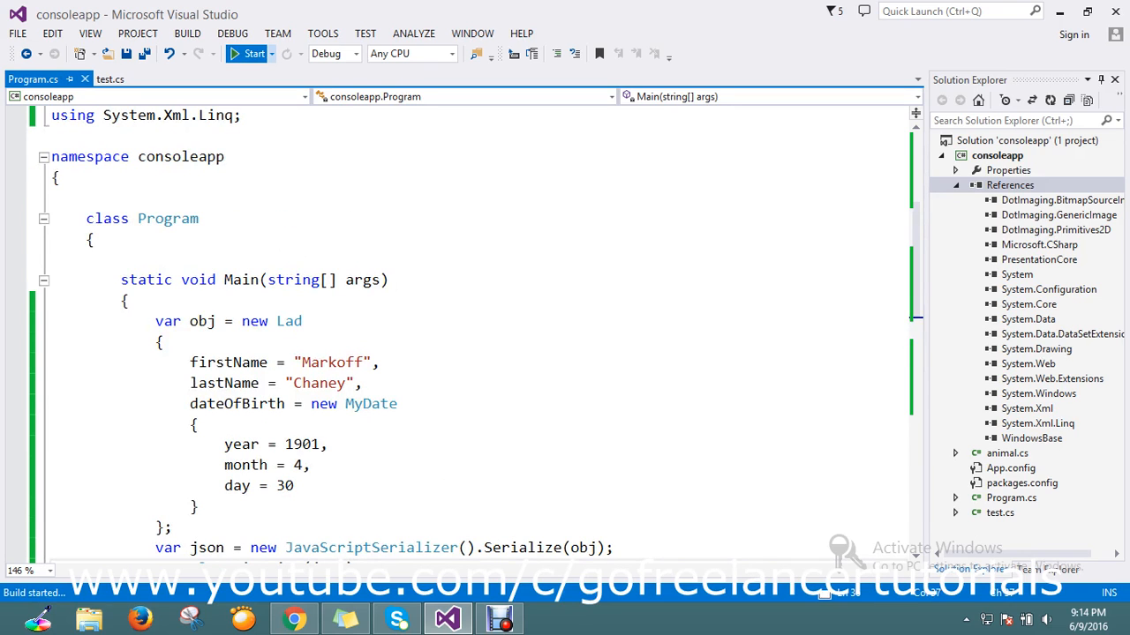
pyautogui.click(253, 53)
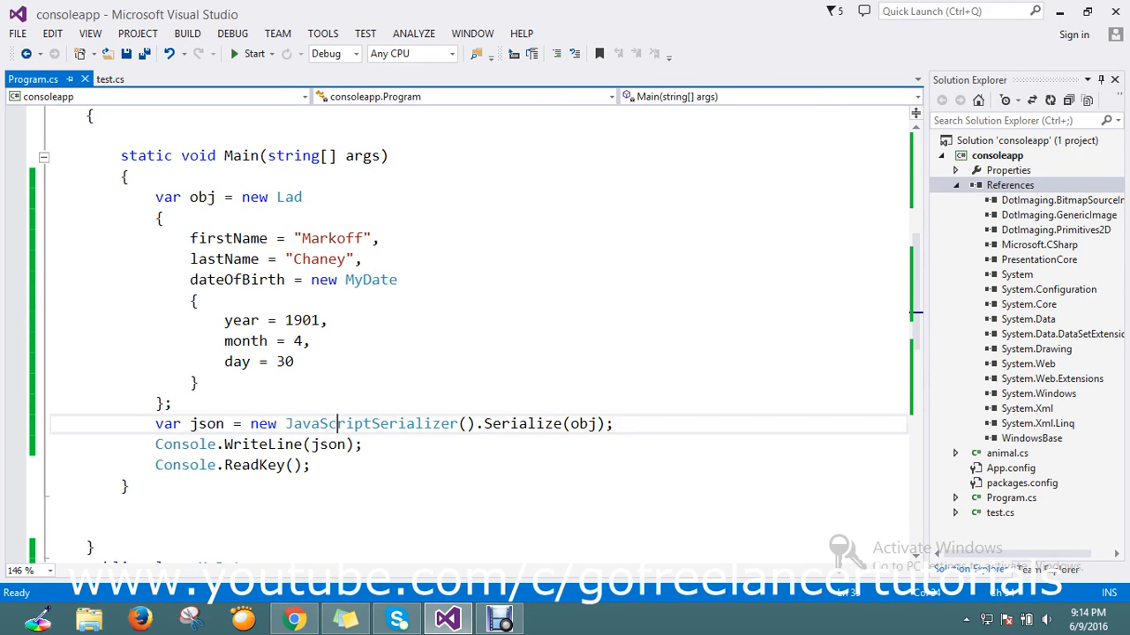
pyautogui.scroll(3)
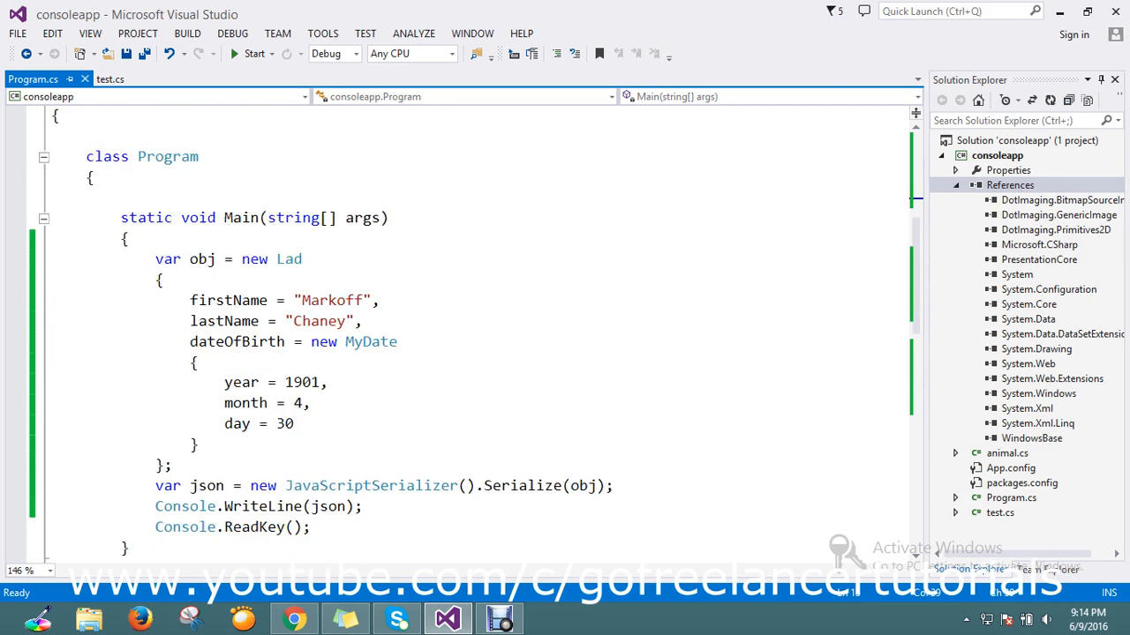
pyautogui.scroll(-3)
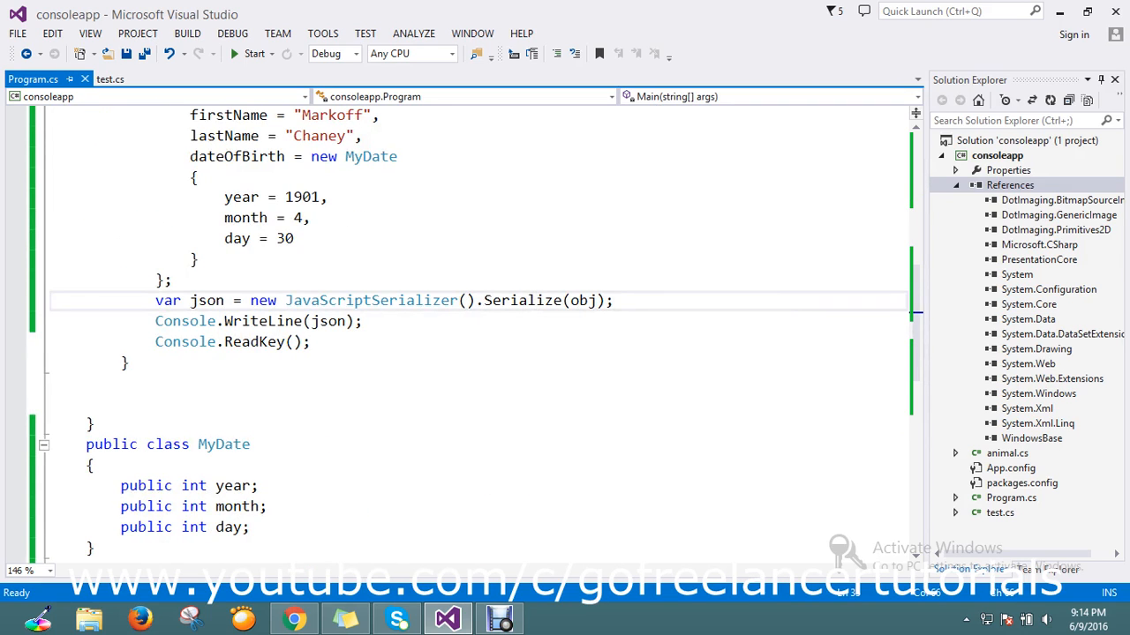